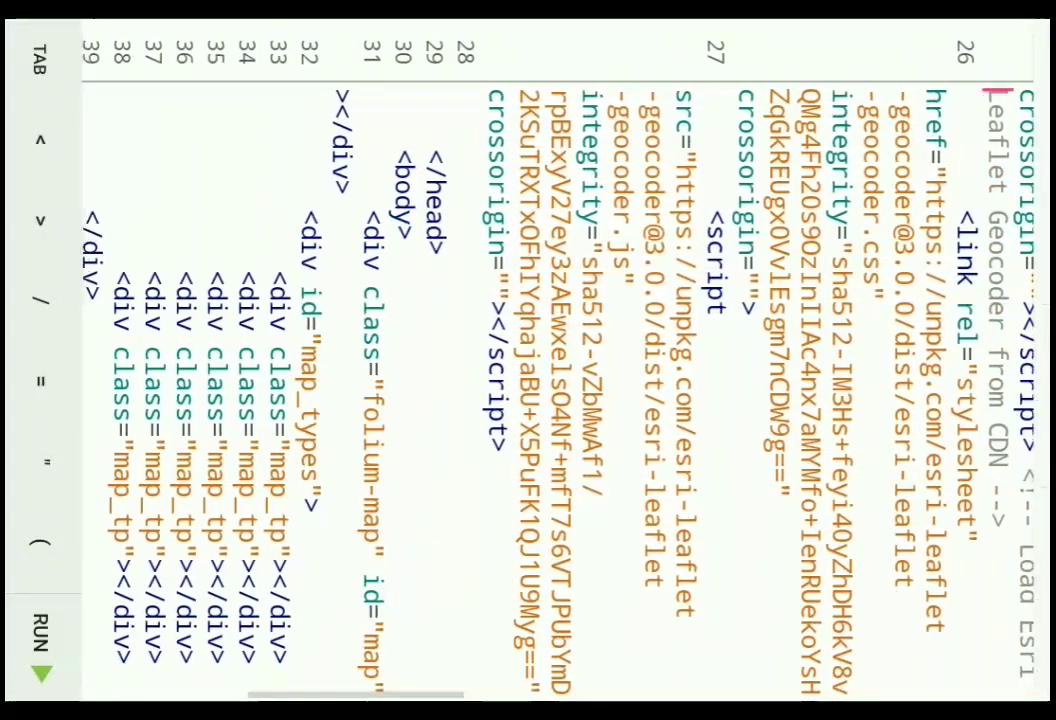
Scroll through the HTML map markup down to the stylesheet's first rules
{"action": "scroll", "scroll_direction": "down", "scroll_amount": 3}
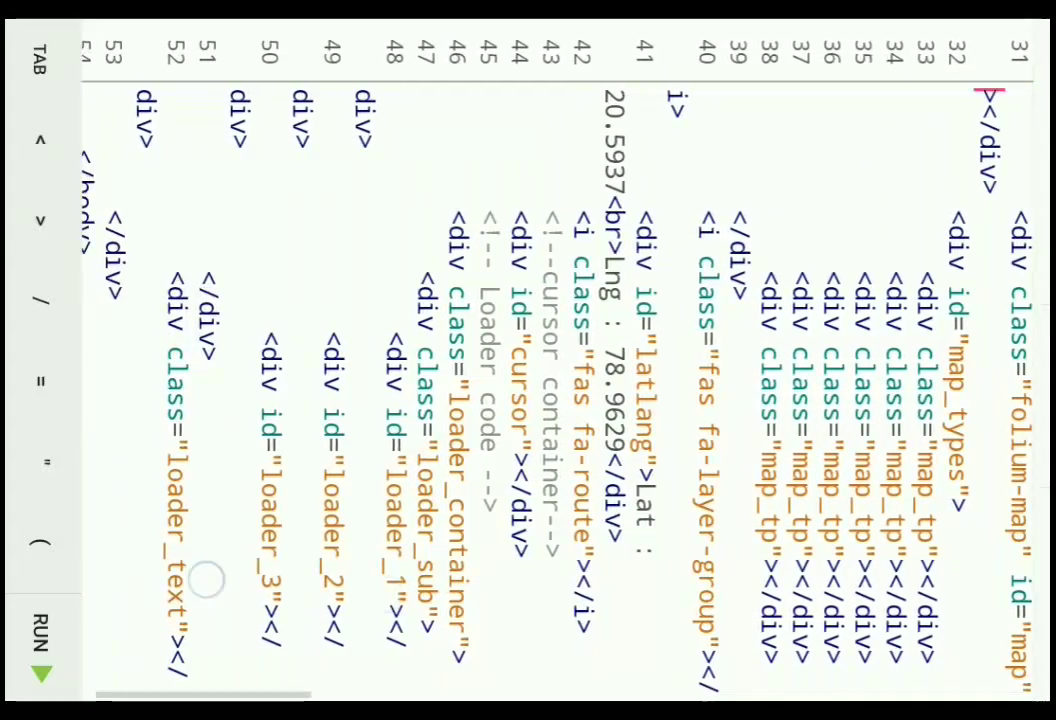
{"action": "scroll", "scroll_direction": "down", "scroll_amount": 3}
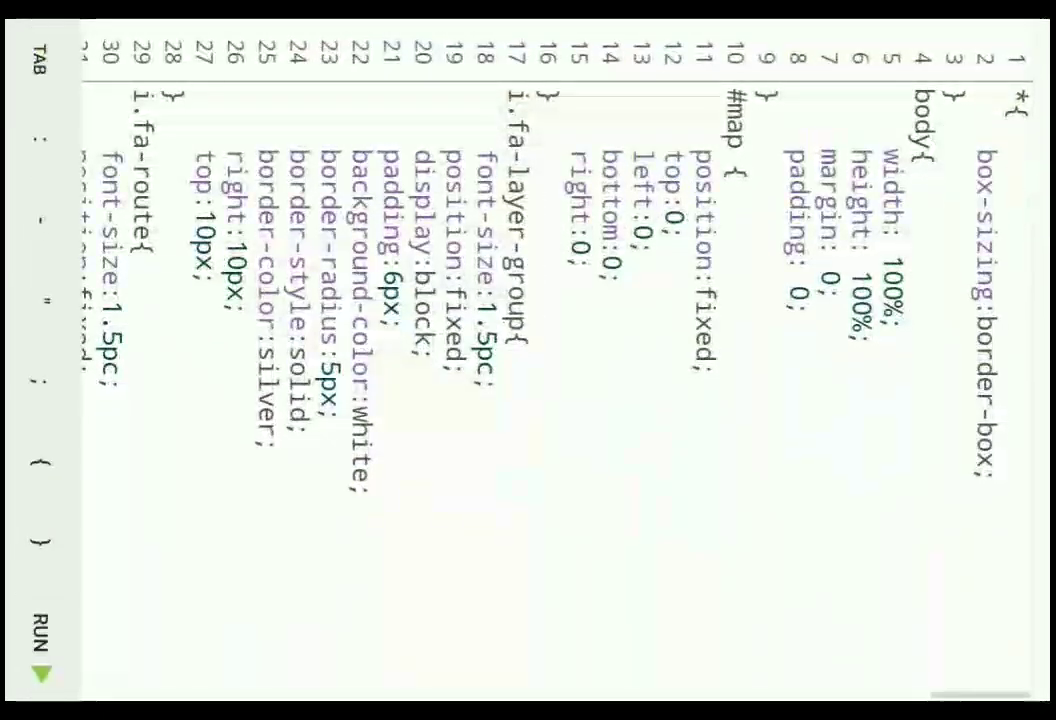
Scroll through the stylesheet until the JavaScript window.onload handler is in view
{"action": "scroll", "scroll_direction": "down", "scroll_amount": 3}
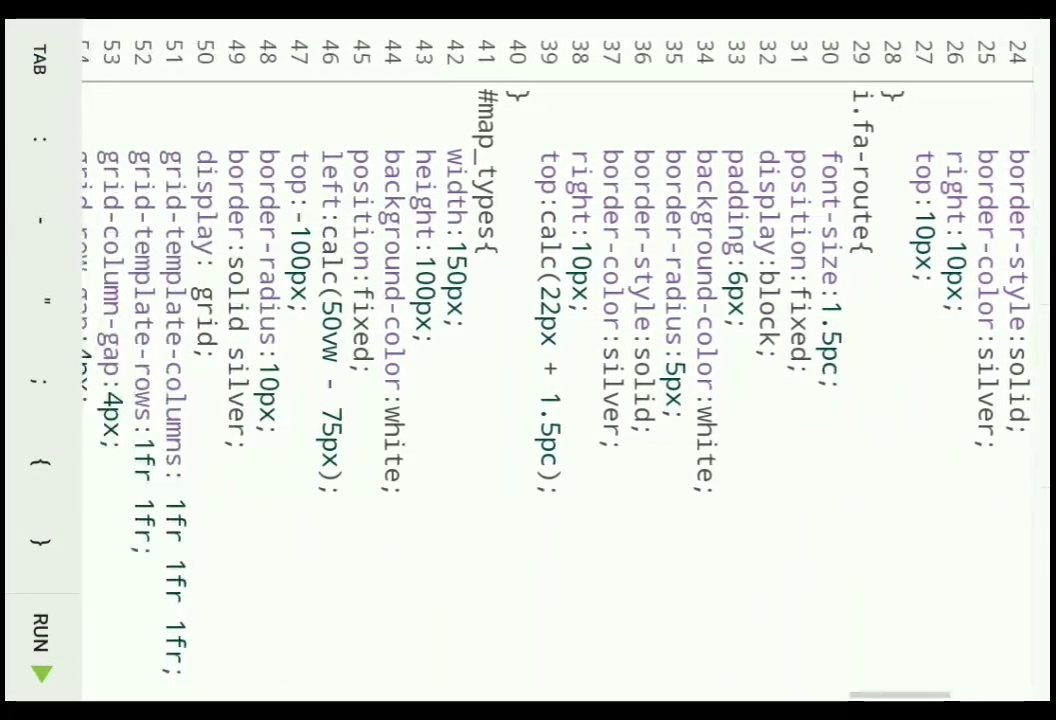
{"action": "scroll", "scroll_direction": "down", "scroll_amount": 3}
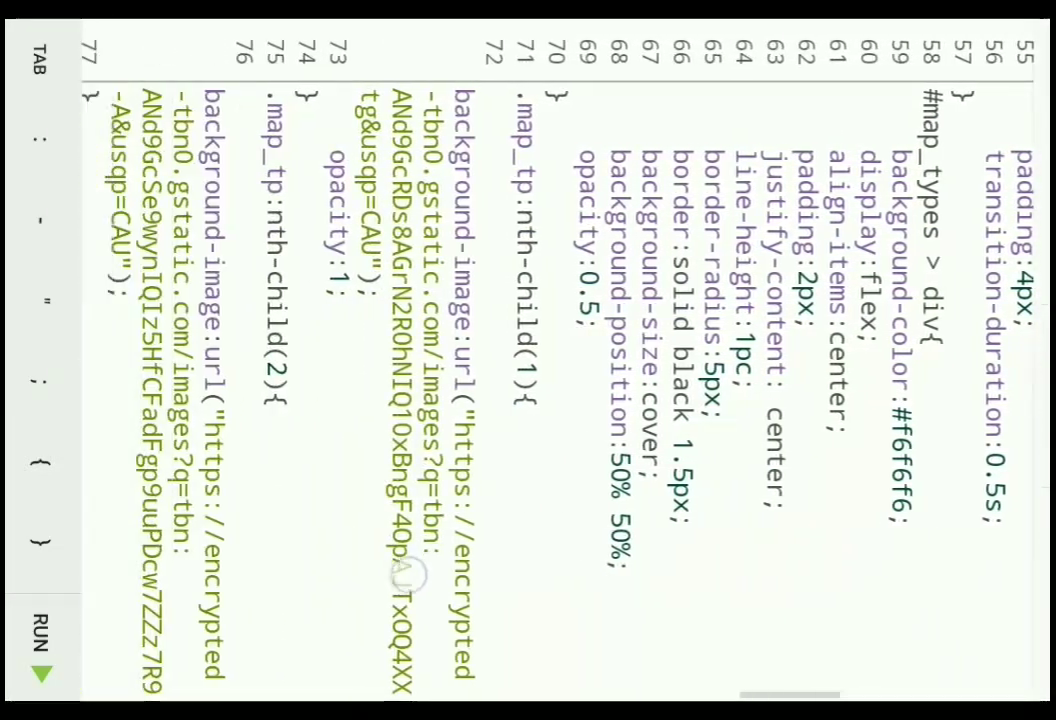
{"action": "scroll", "scroll_direction": "down", "scroll_amount": 3}
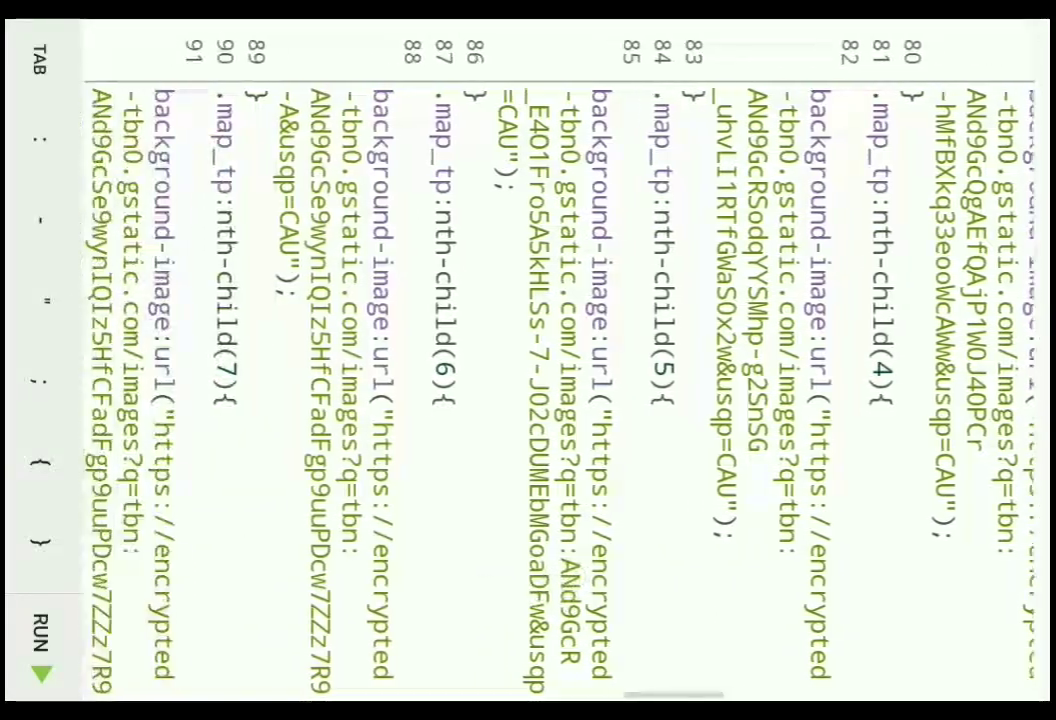
{"action": "scroll", "scroll_direction": "down", "scroll_amount": 3}
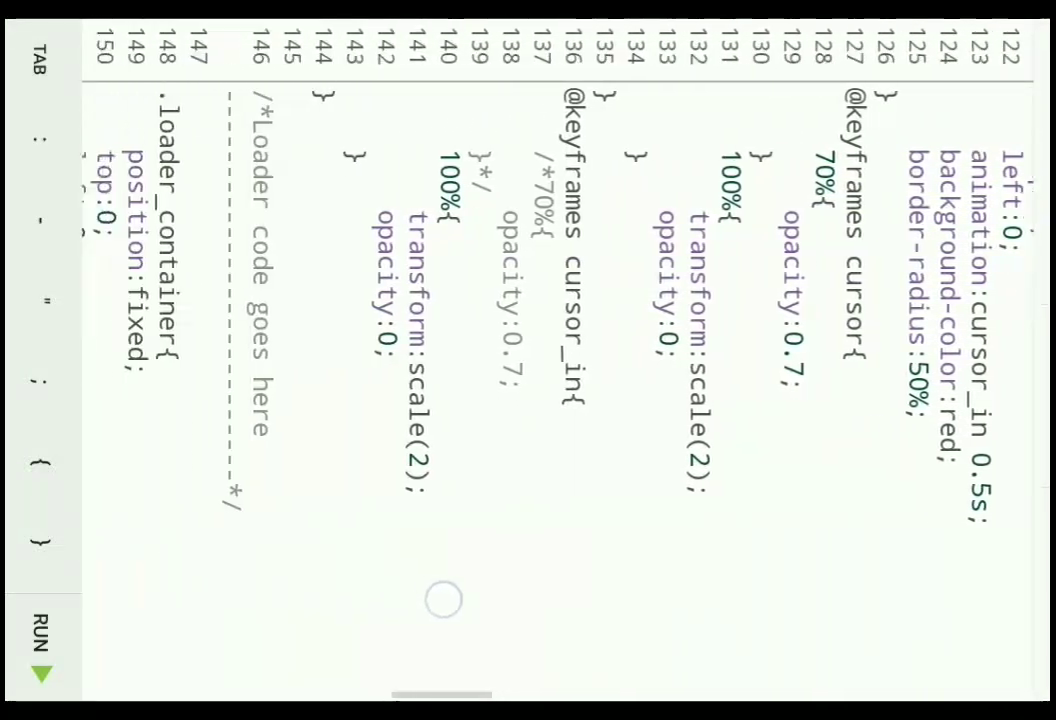
{"action": "scroll", "scroll_direction": "down", "scroll_amount": 3}
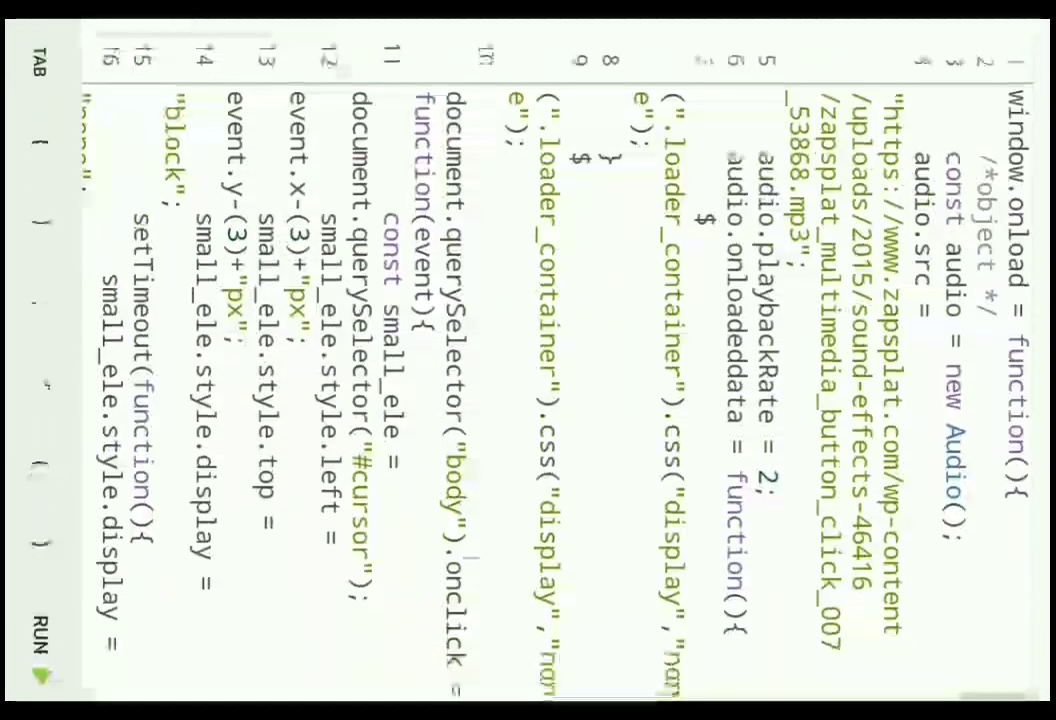
Scroll through the map JavaScript and run the project to show the Leaflet map near Nagpur
{"action": "scroll", "scroll_direction": "down", "scroll_amount": 3}
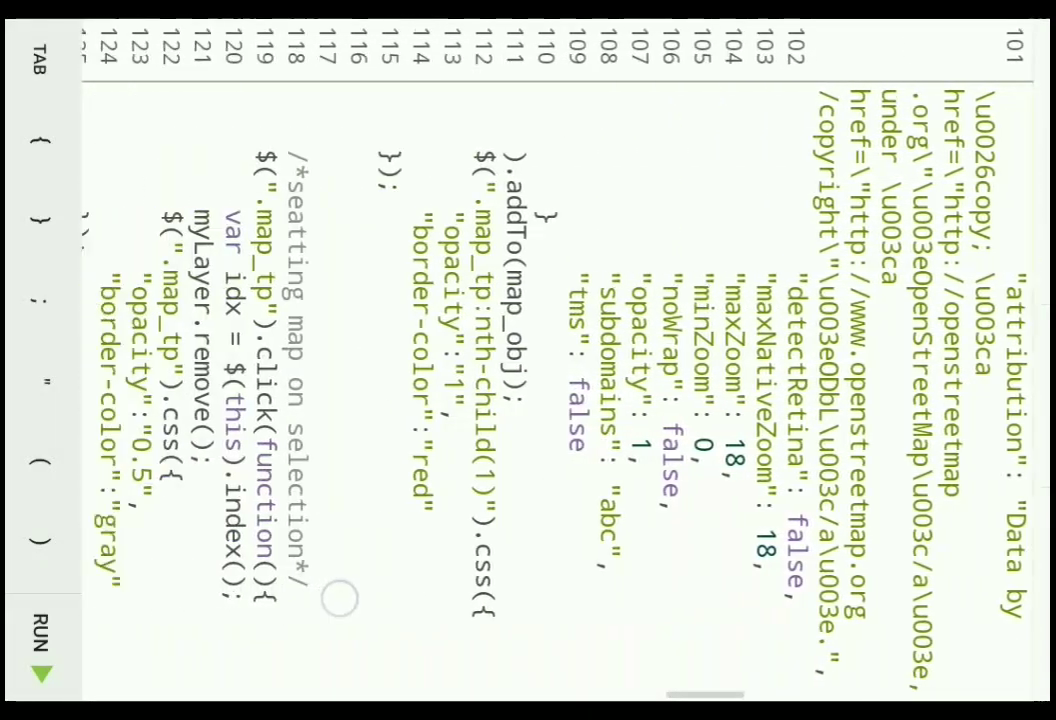
{"action": "scroll", "scroll_direction": "down", "scroll_amount": 3}
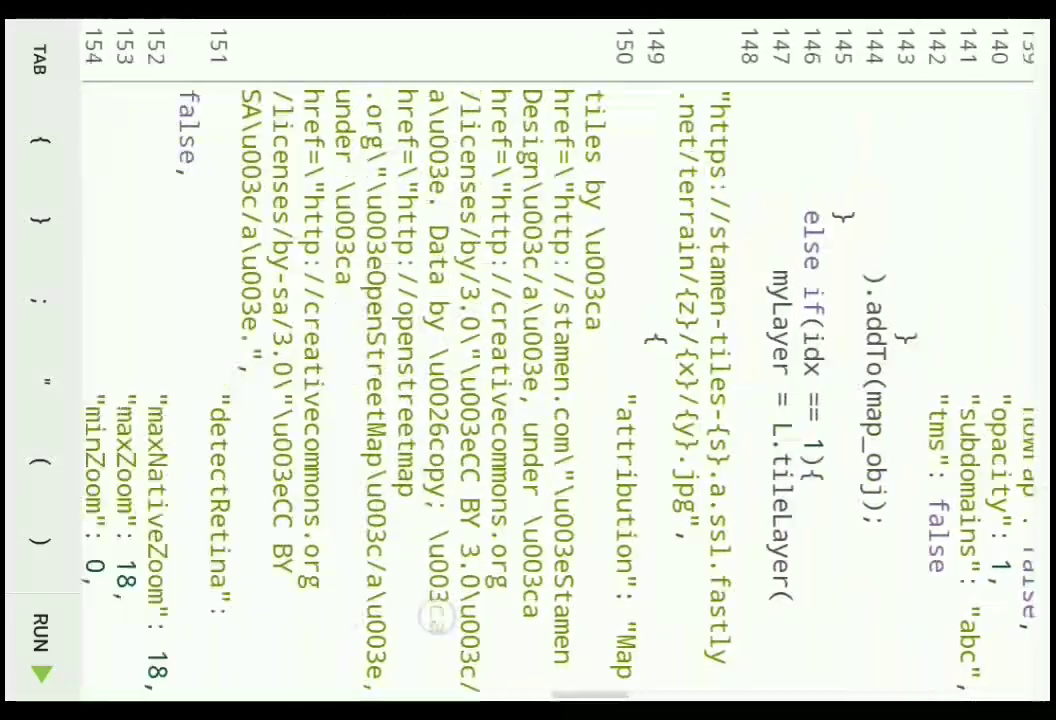
{"action": "scroll", "scroll_direction": "down", "scroll_amount": 3}
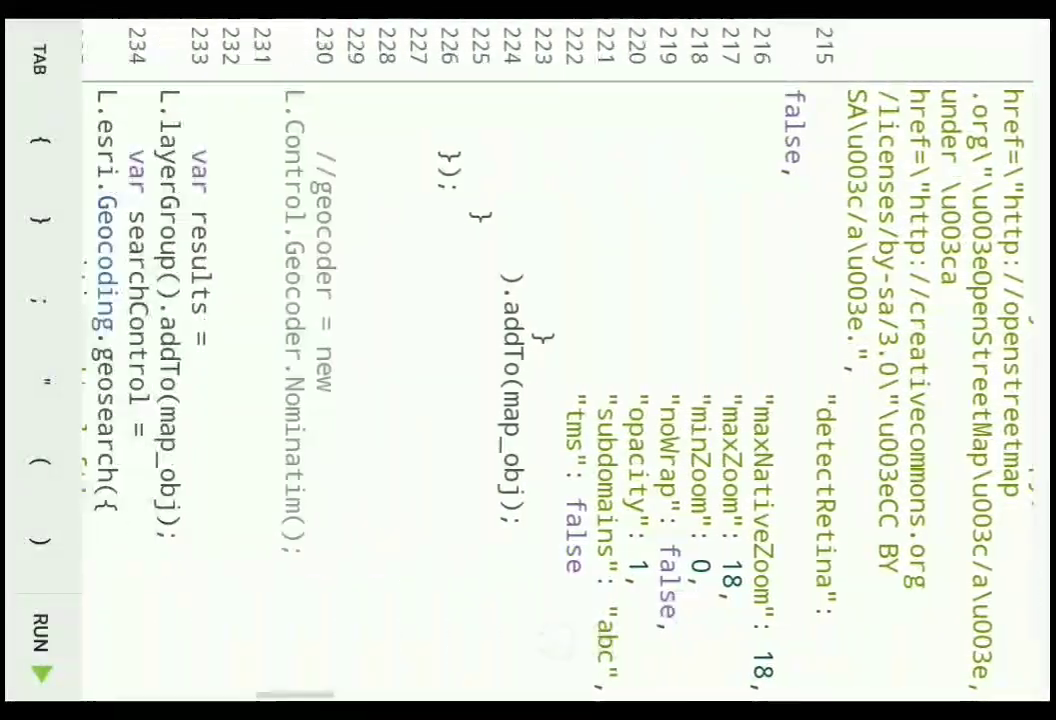
{"action": "scroll", "scroll_direction": "down", "scroll_amount": 3}
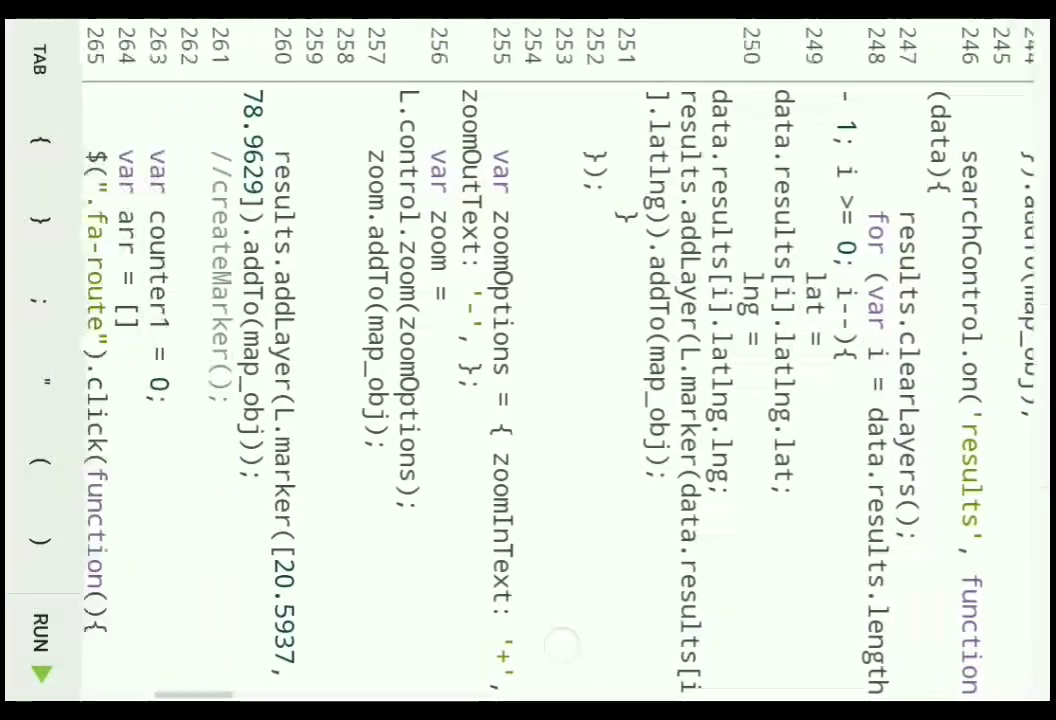
{"action": "scroll", "scroll_direction": "down", "scroll_amount": 3}
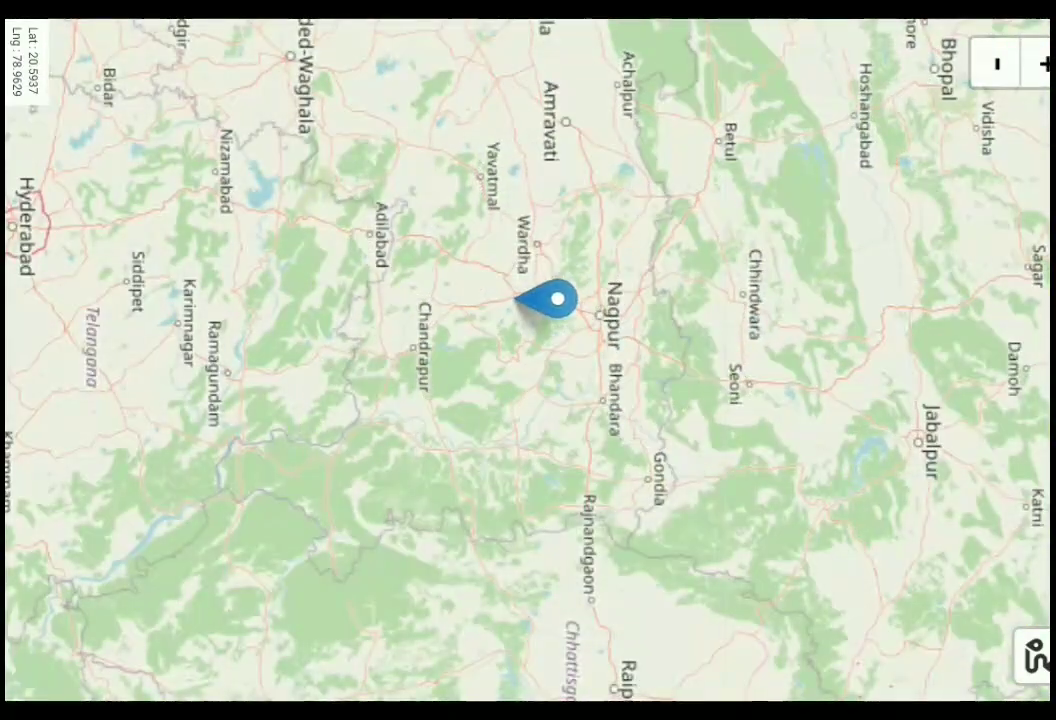
Move the map to Muzaffarpur at street level with the marker and lat/lng readout updated
{"action": "left_click", "coordinate": [994, 62]}
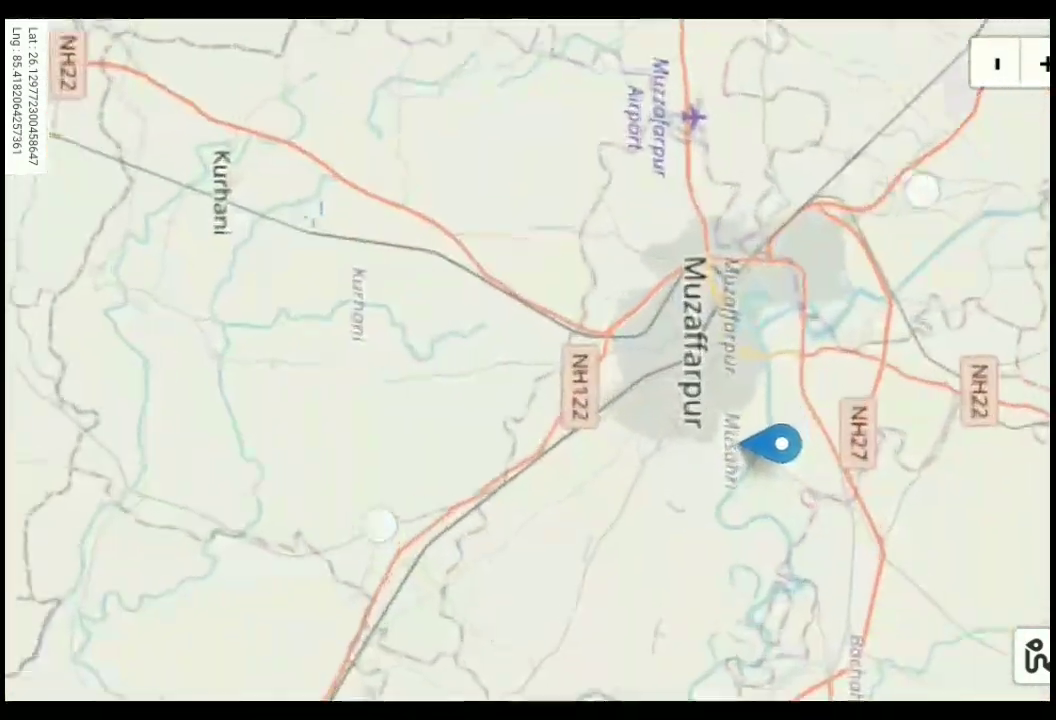
{"action": "left_click", "coordinate": [1044, 62]}
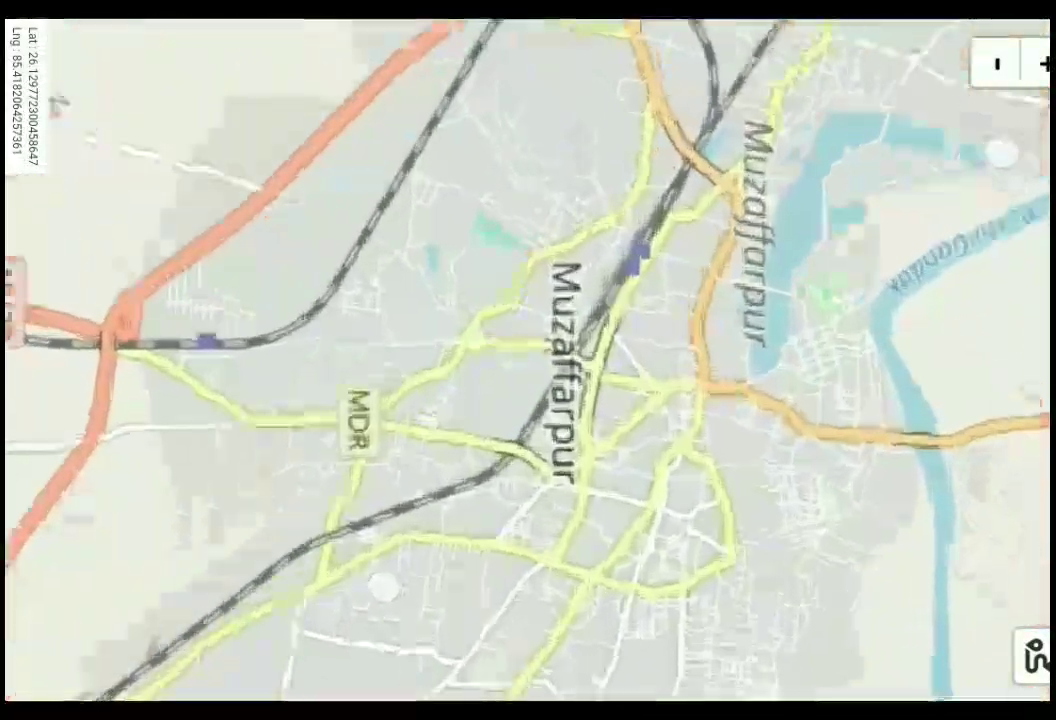